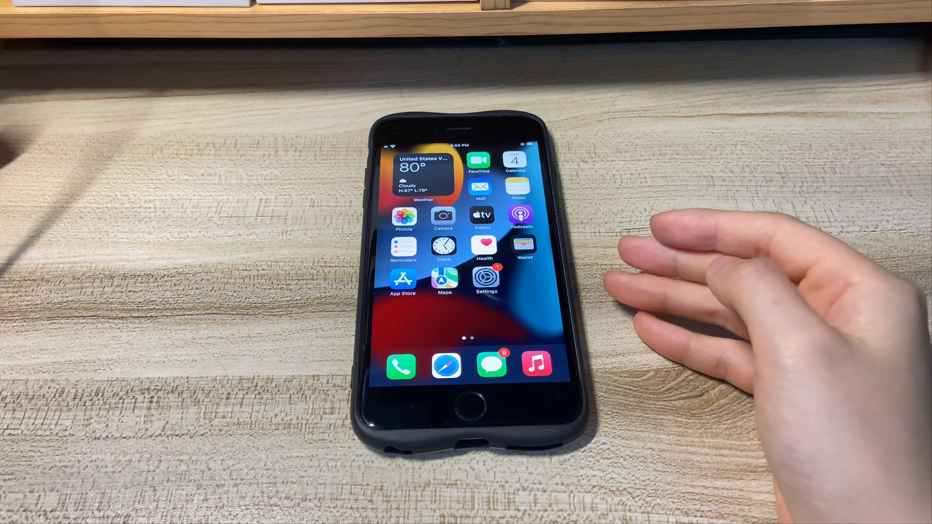
mouse_move(683, 285)
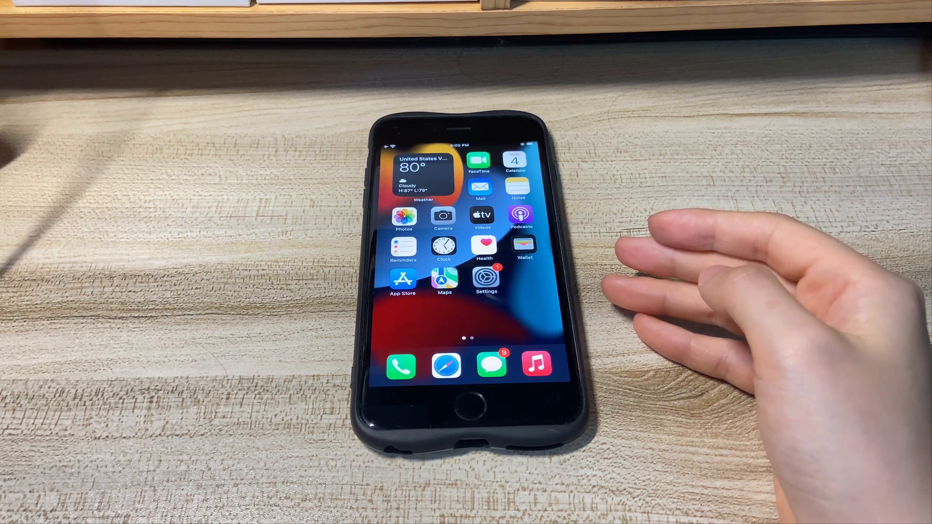